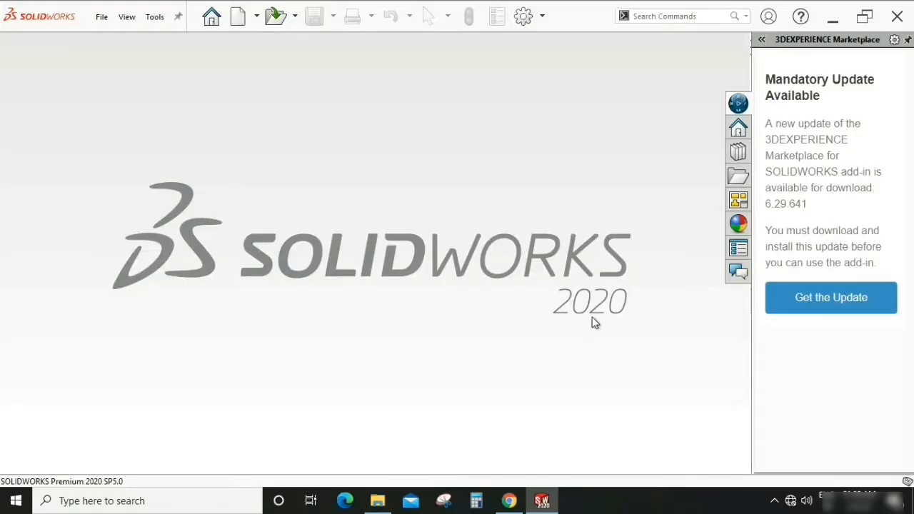
mouse_move(621, 271)
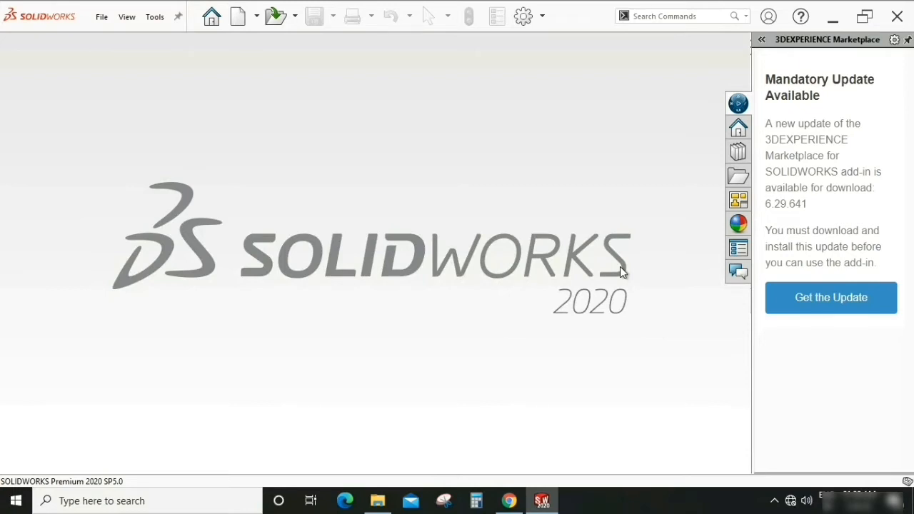
mouse_move(564, 107)
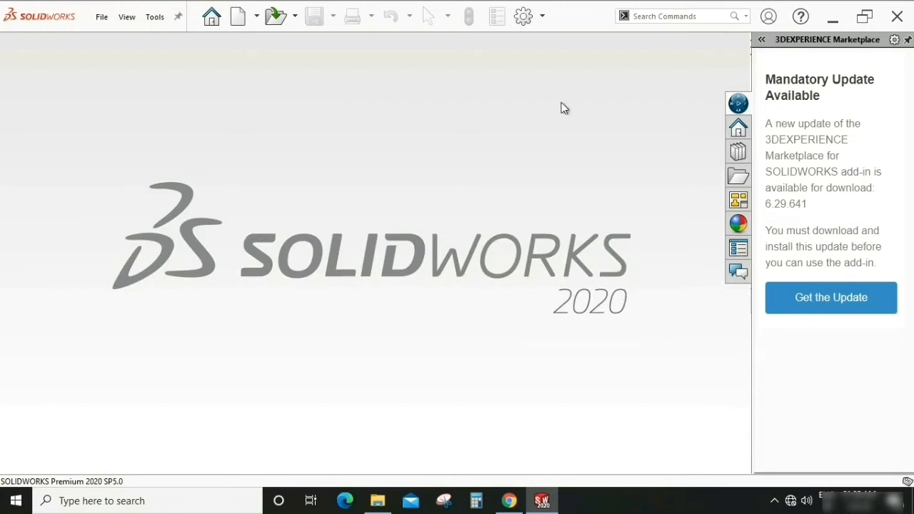
mouse_move(590, 326)
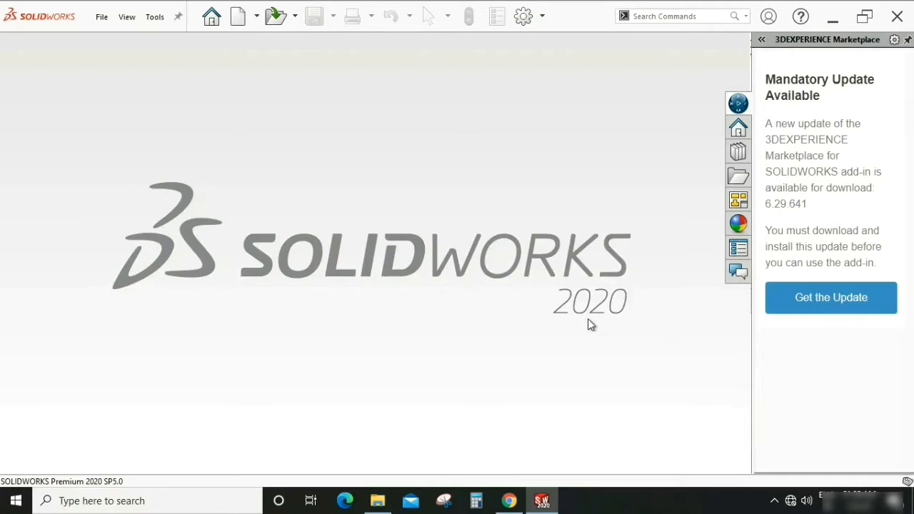
mouse_move(621, 271)
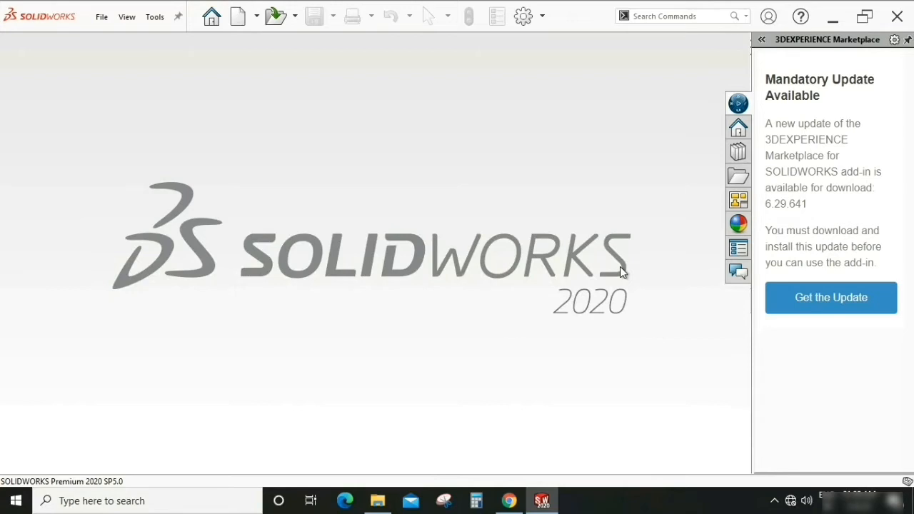
mouse_move(382, 163)
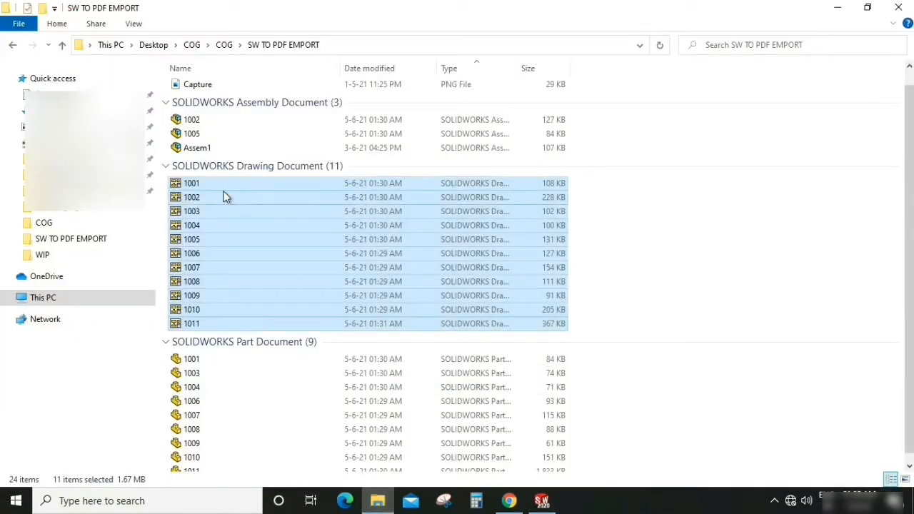
Select drawings 1001 through 1011 and drop them onto the SOLIDWORKS taskbar icon.
click(192, 183)
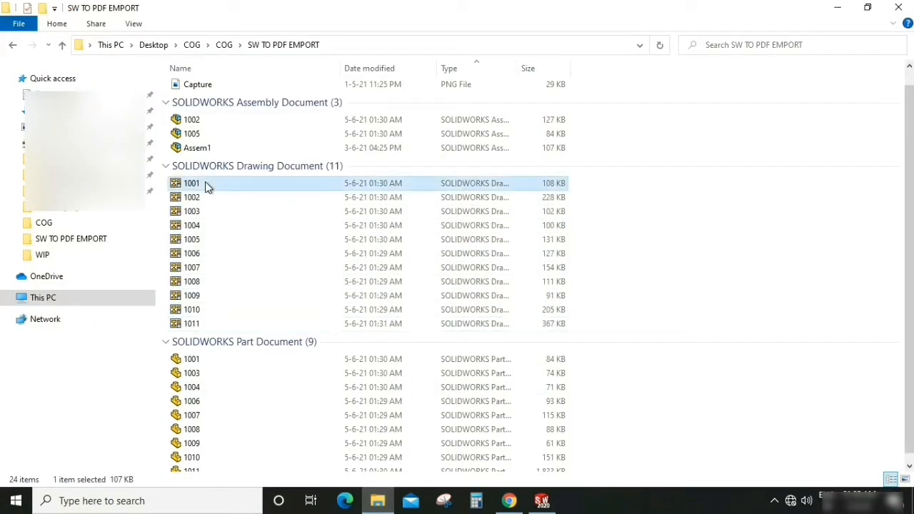
click(192, 323)
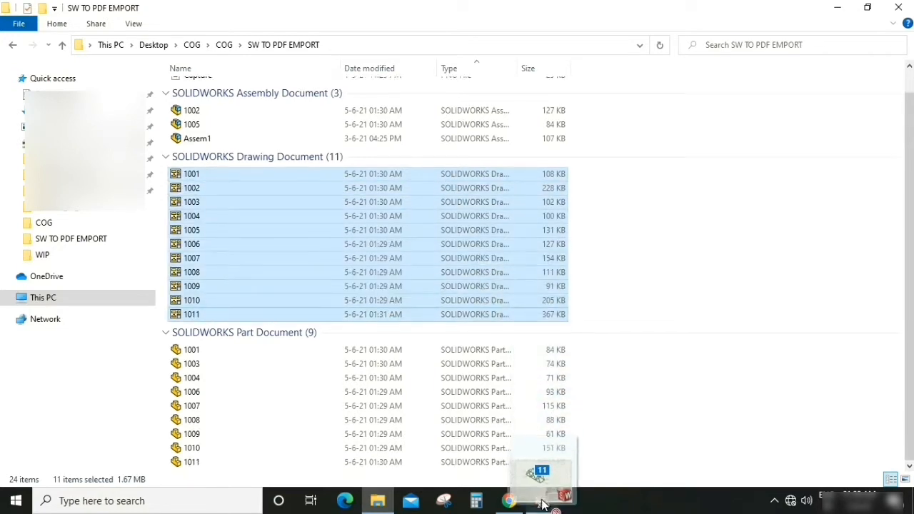
click(541, 499)
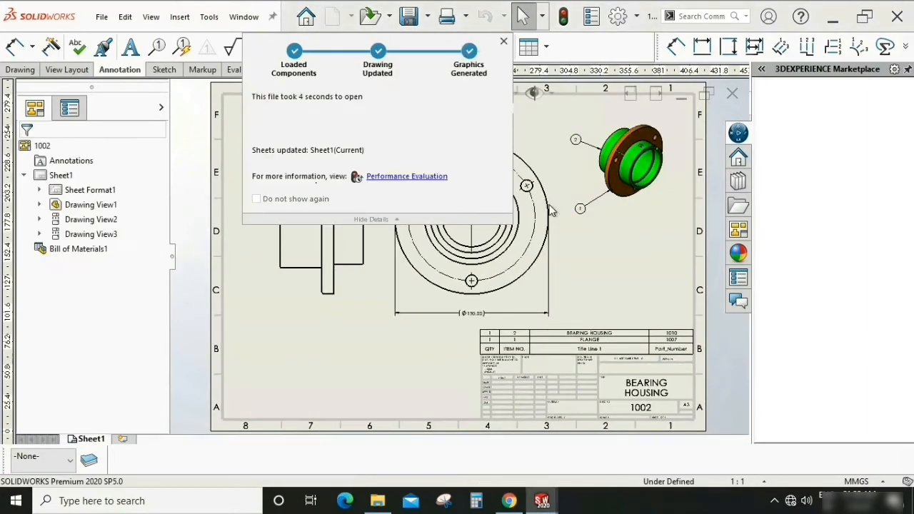
Close each drawing as it loads, finishing with 1001 Bush, until no document is open.
click(502, 40)
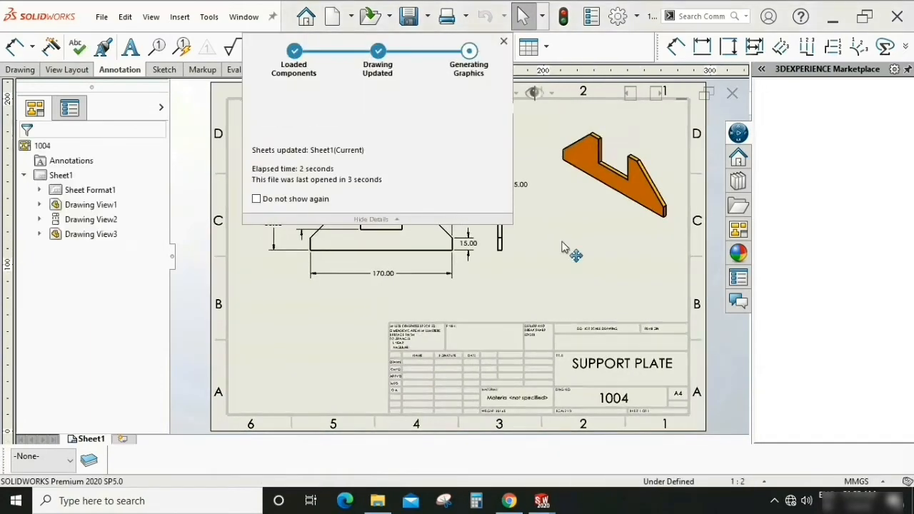
click(503, 40)
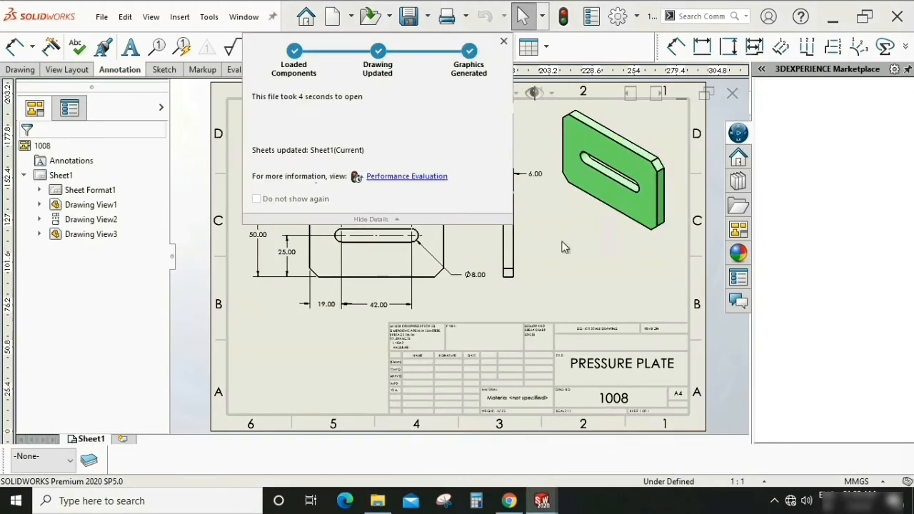
click(503, 40)
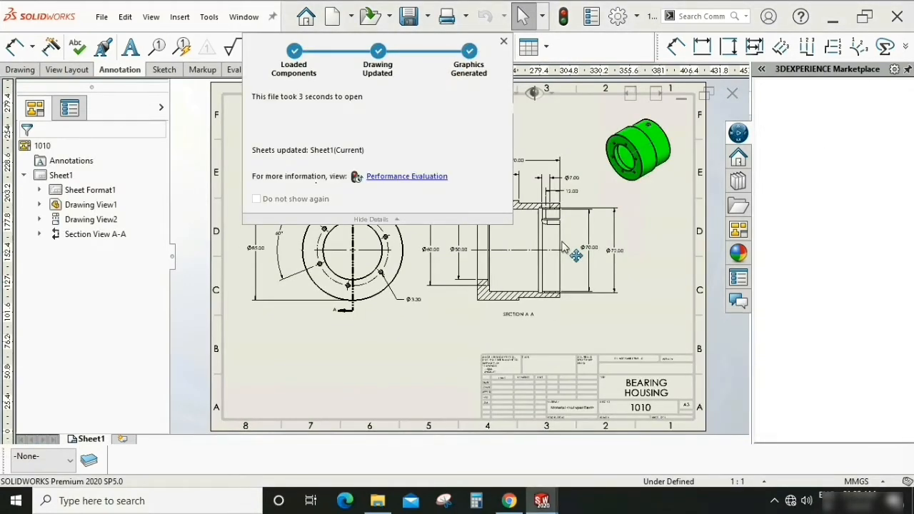
click(503, 40)
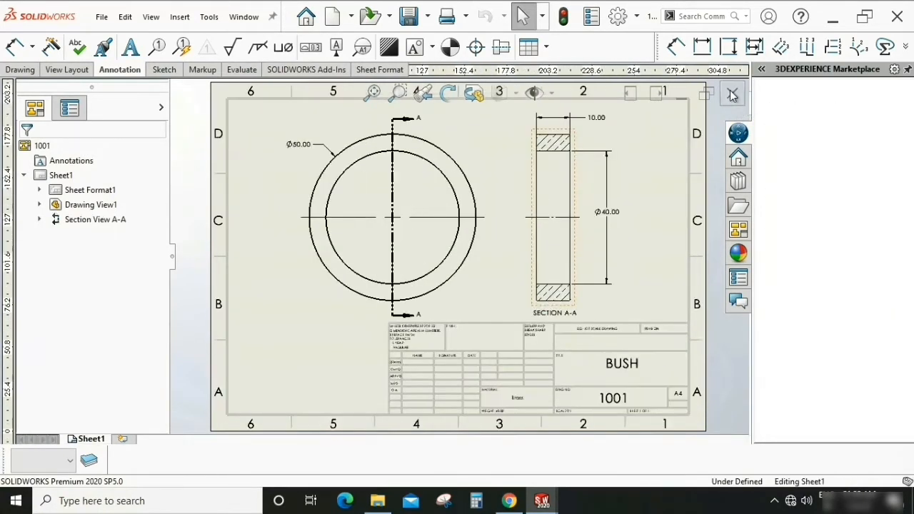
click(731, 95)
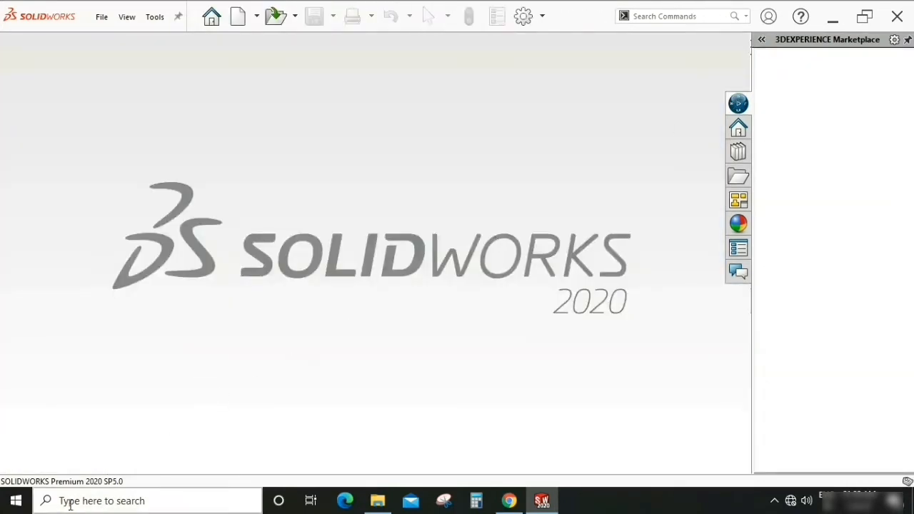
Search Windows for "tas" to bring up SOLIDWORKS Task Scheduler 2019.
click(16, 499)
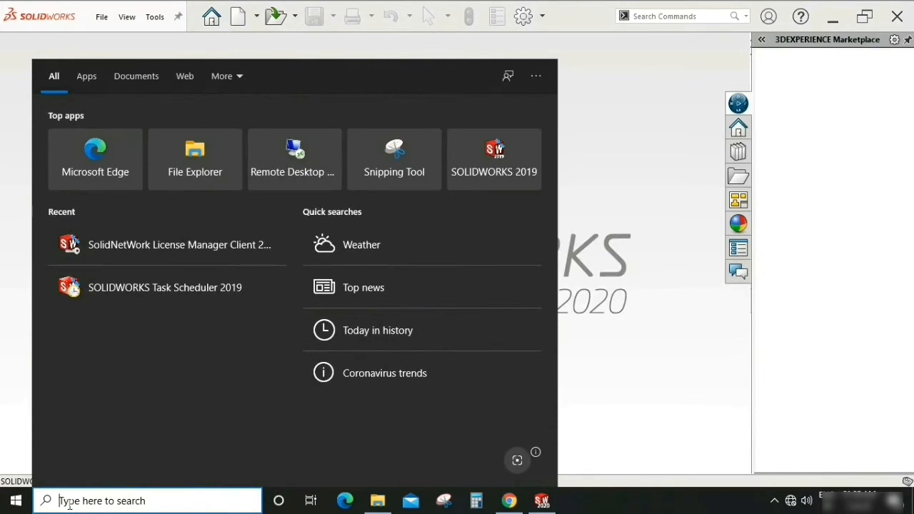
text(t)
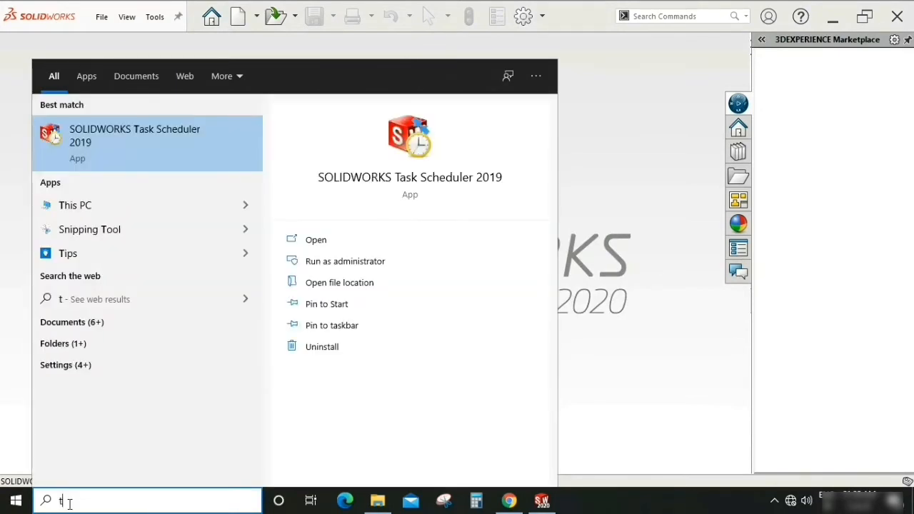
text(as)
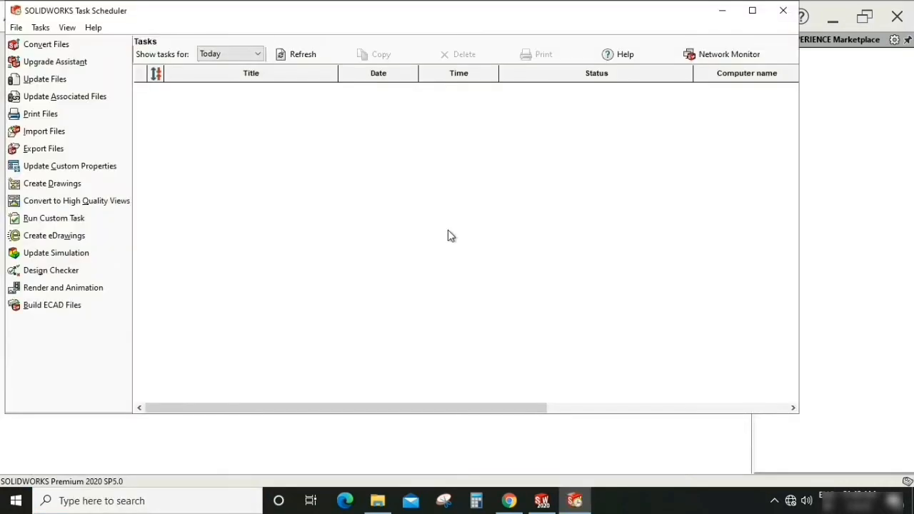
mouse_move(183, 154)
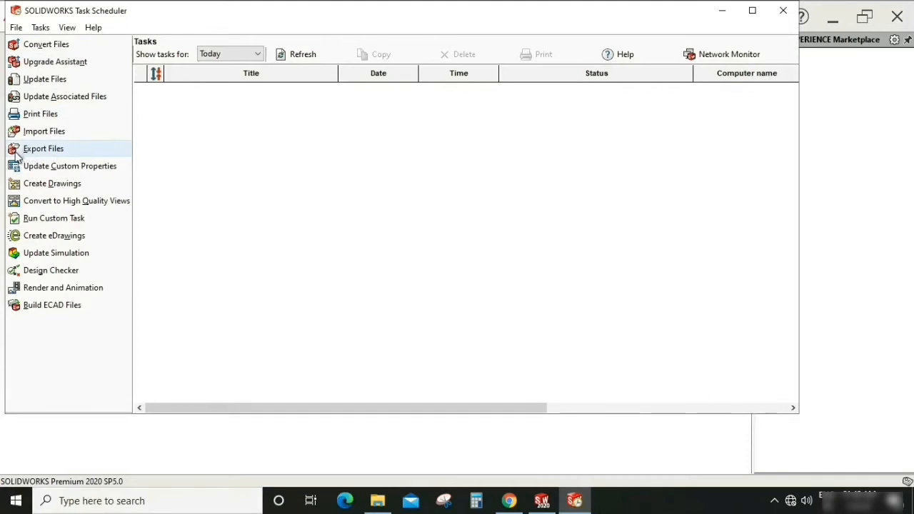
mouse_move(43, 151)
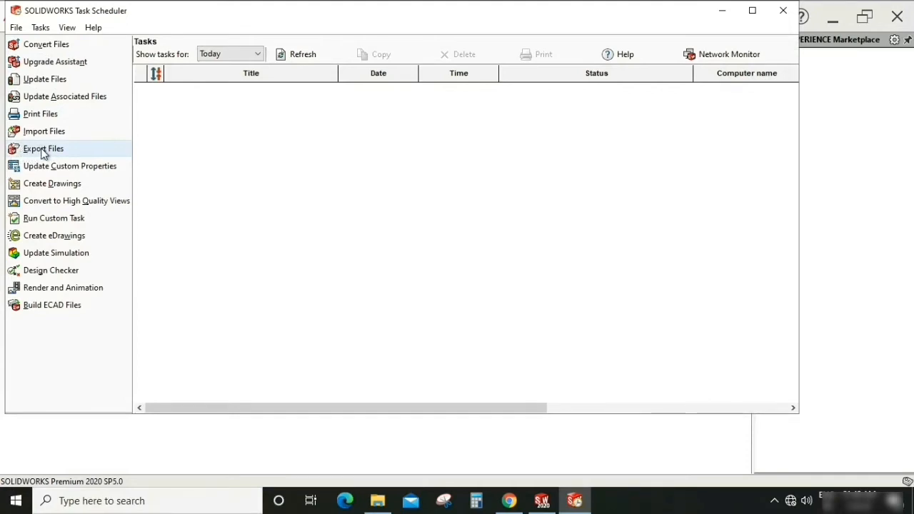
Start an Export Files task with Adobe Portable Document Format (*.pdf) as the type.
click(42, 149)
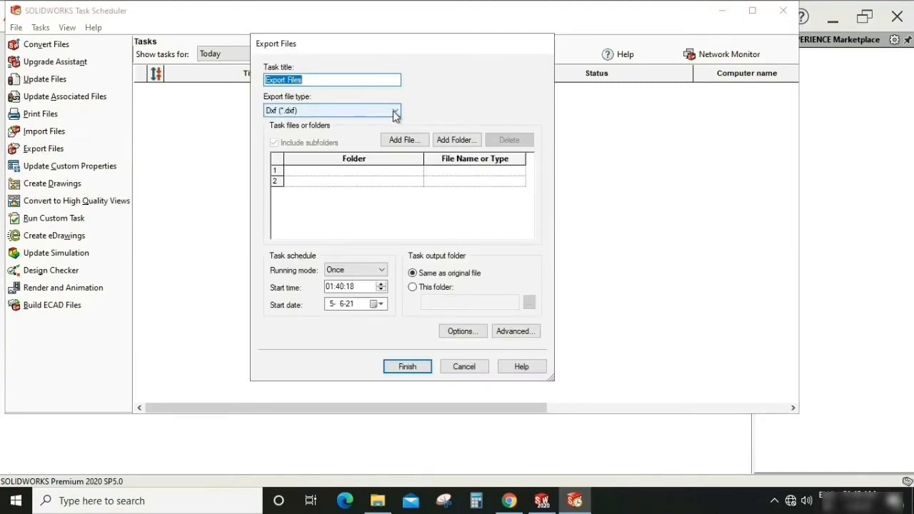
click(394, 110)
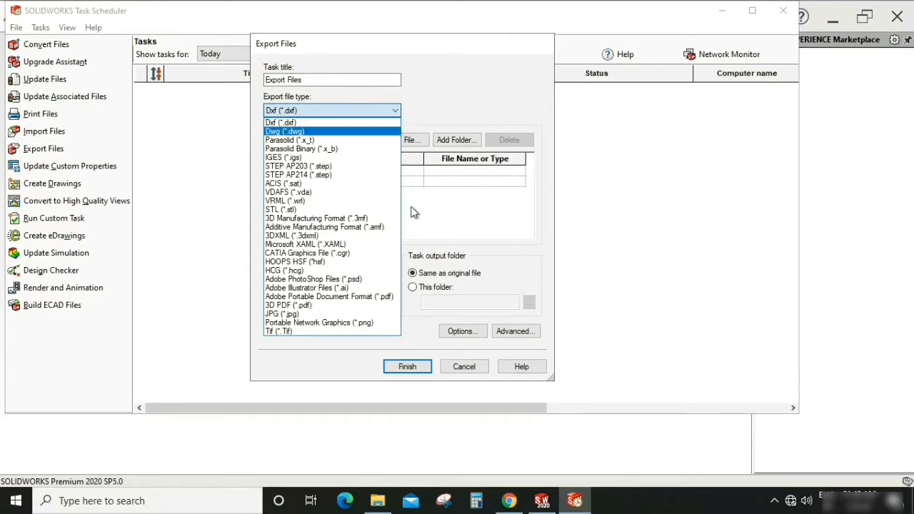
mouse_move(329, 296)
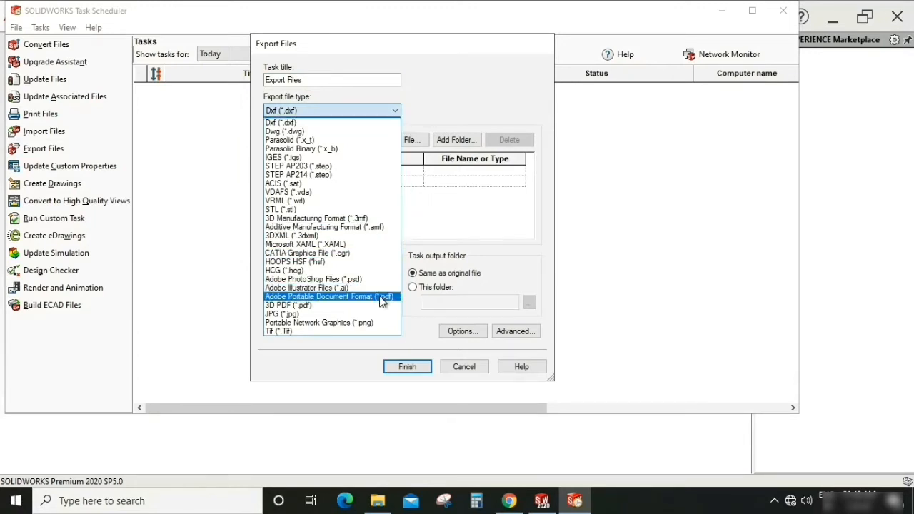
click(330, 296)
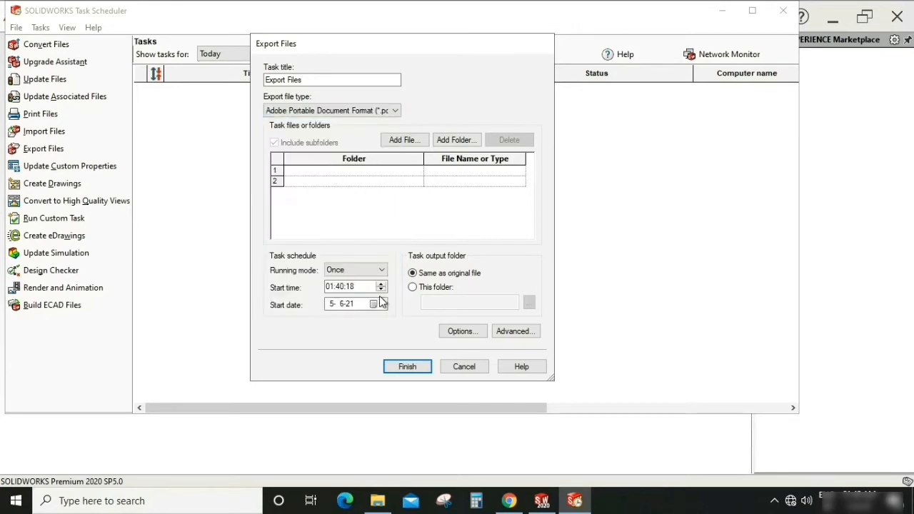
mouse_move(404, 140)
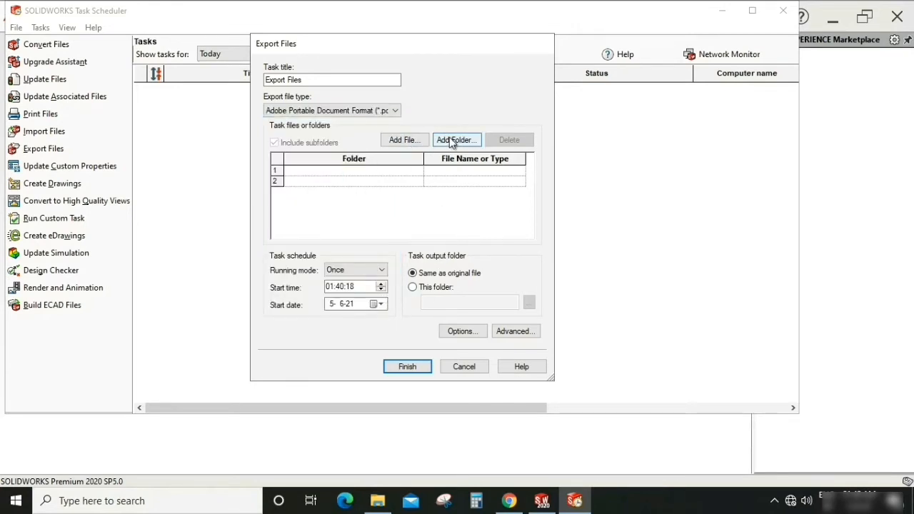
mouse_move(406, 140)
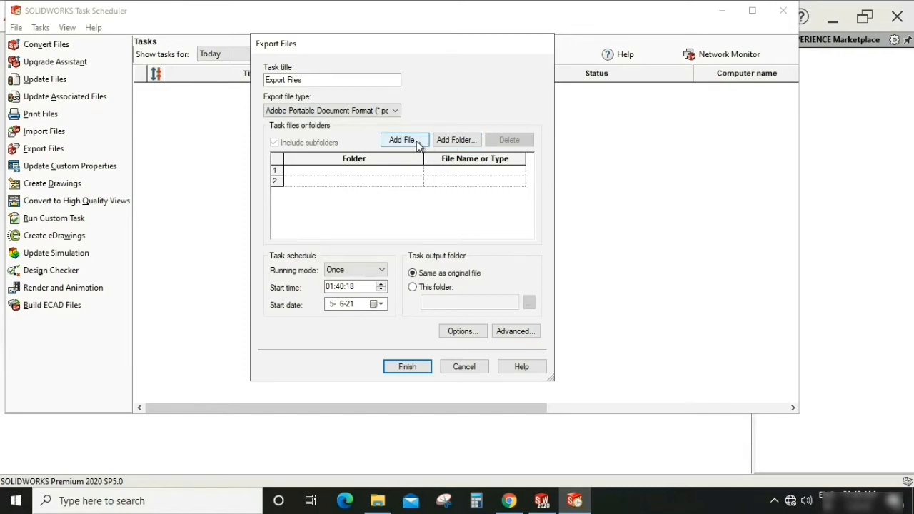
Add all eleven SLDDRW drawings from the SW TO PDF EMPORT folder to the task's file list.
click(402, 140)
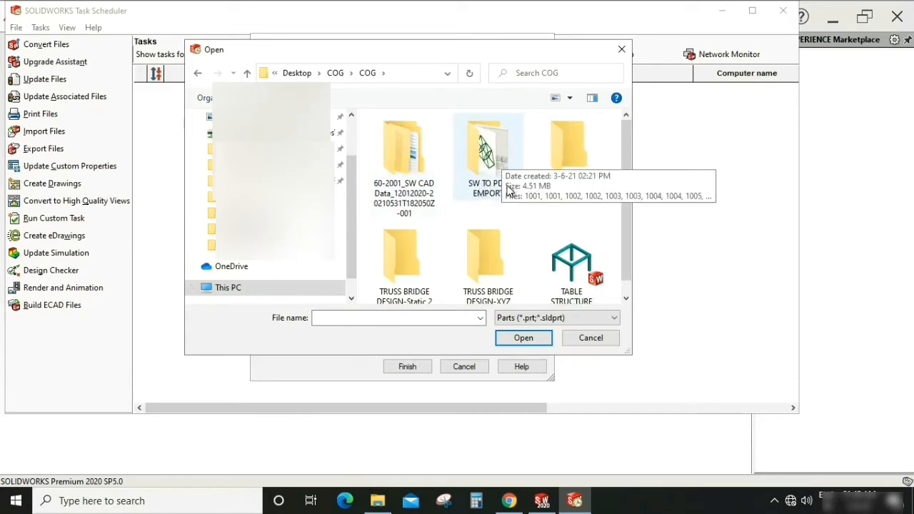
double_click(489, 145)
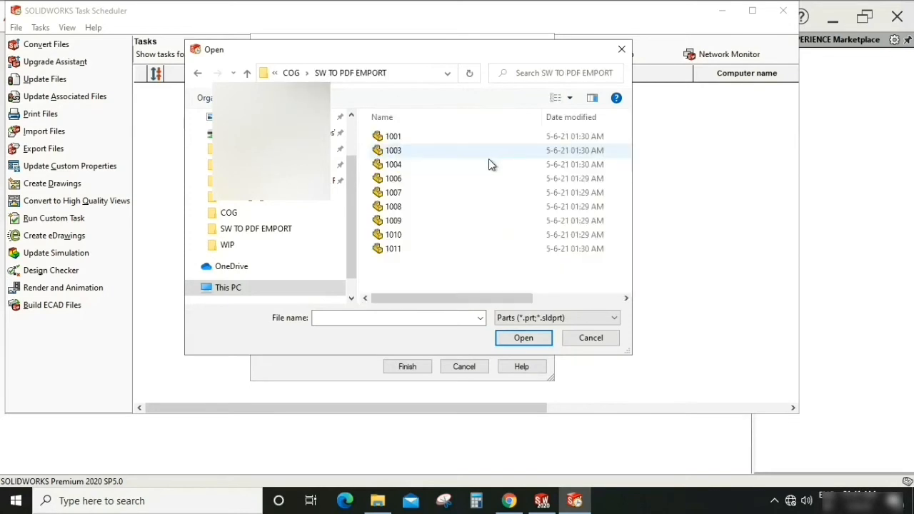
click(611, 316)
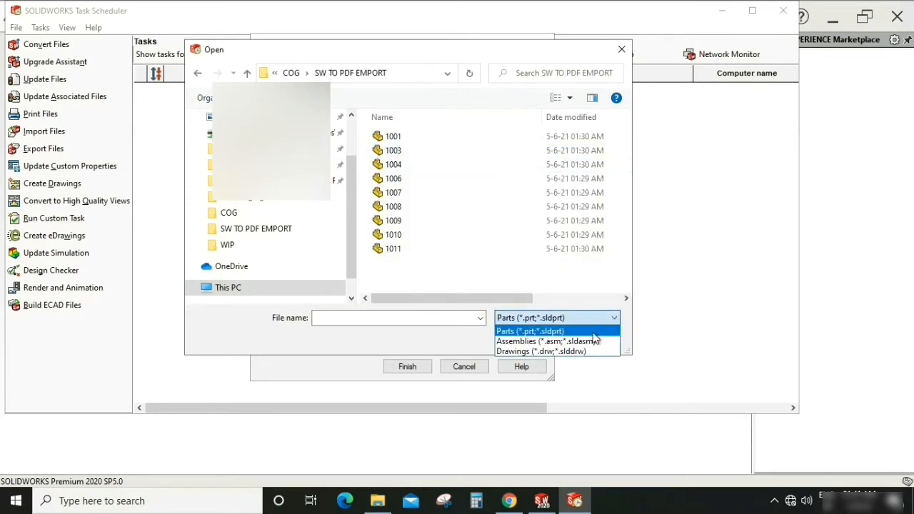
click(539, 352)
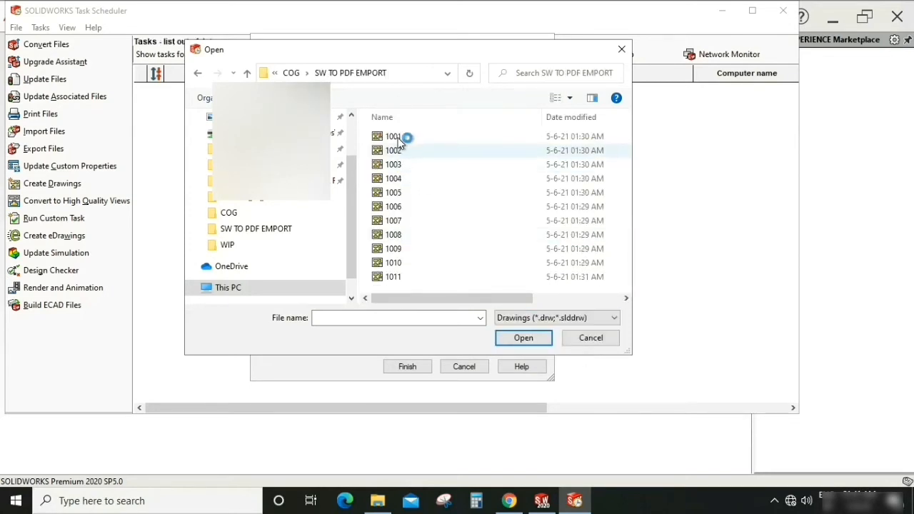
click(393, 137)
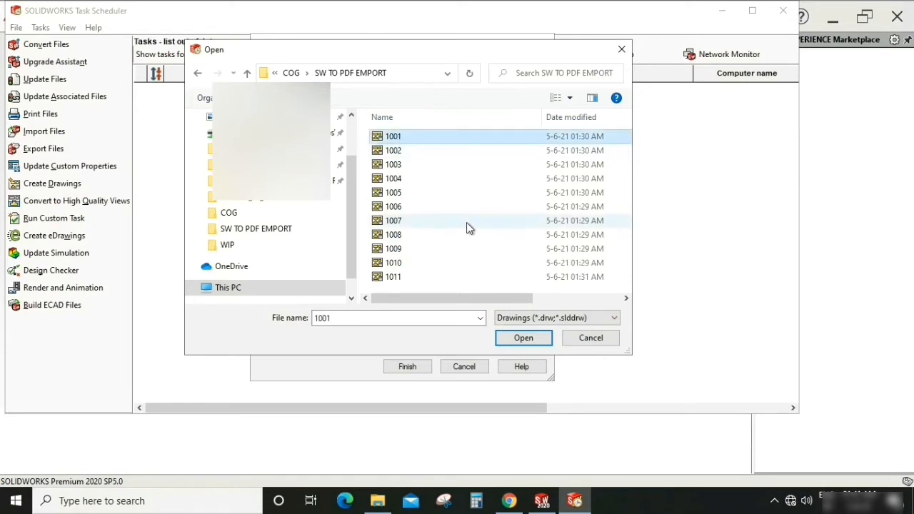
mouse_move(443, 277)
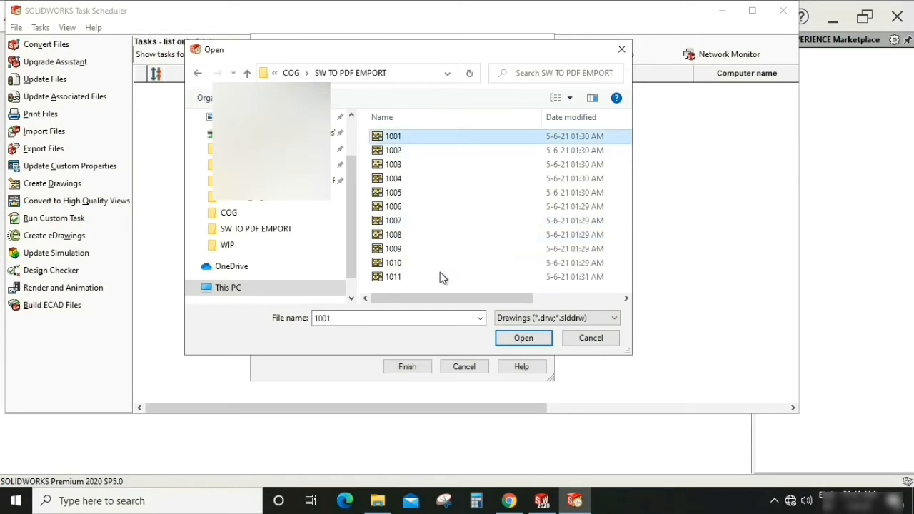
key(ctrl+a)
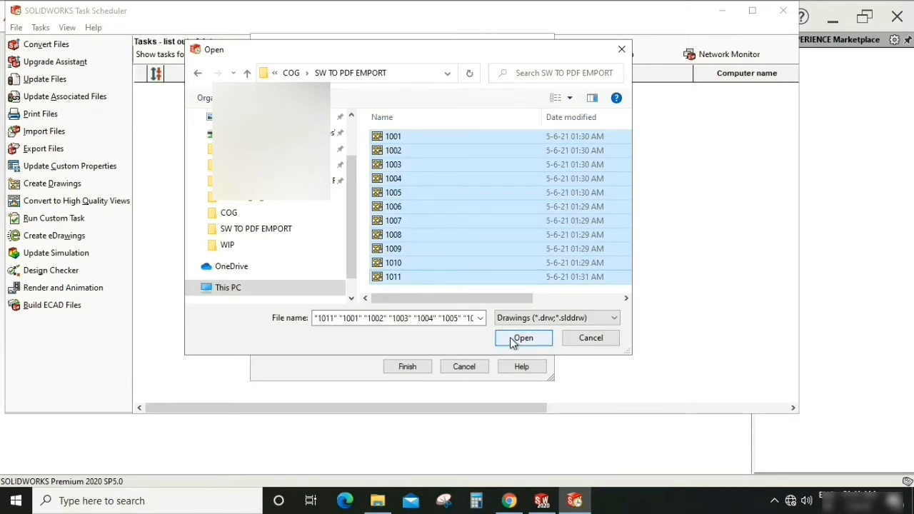
click(523, 337)
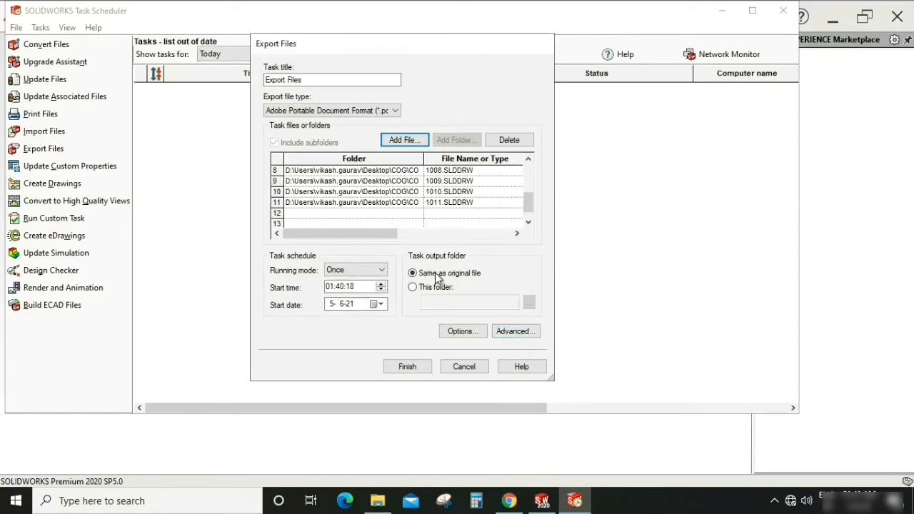
mouse_move(460, 279)
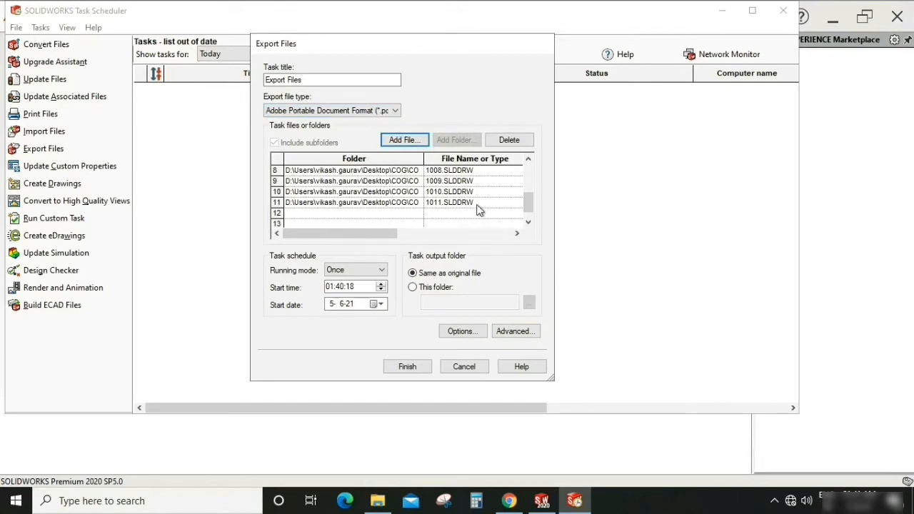
mouse_move(346, 126)
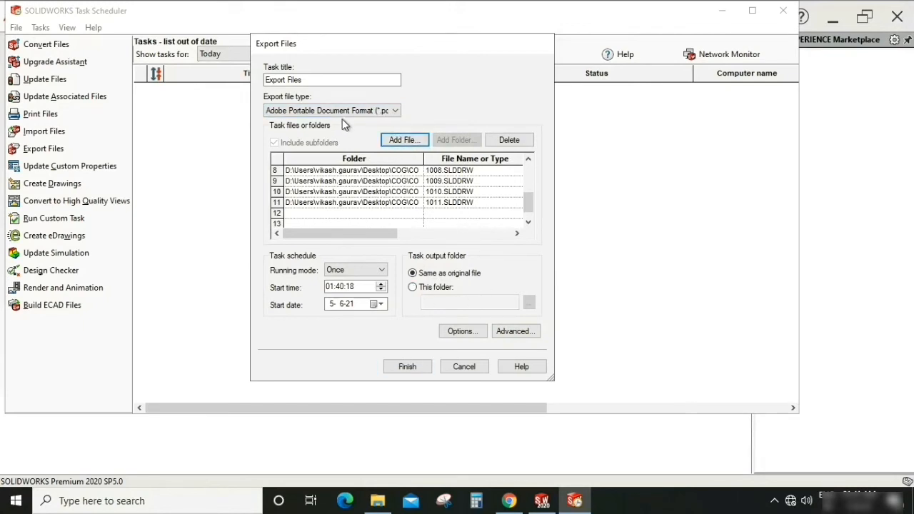
mouse_move(437, 304)
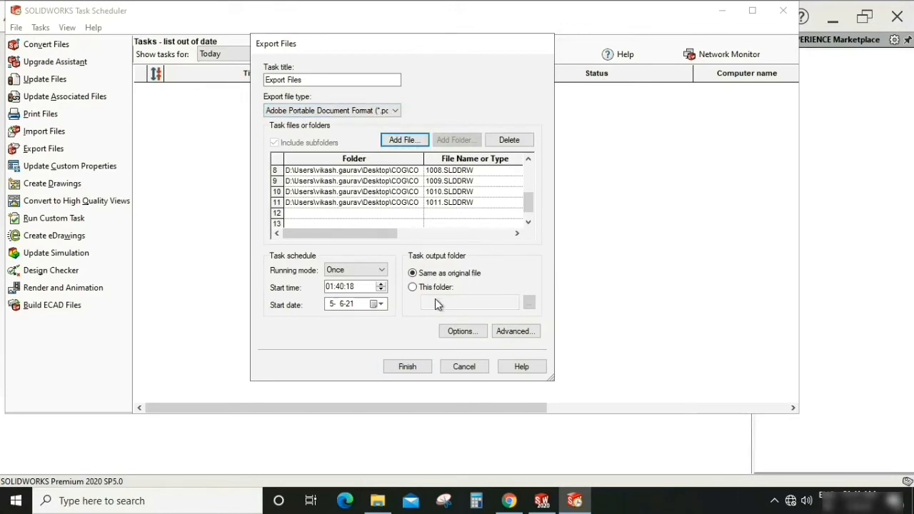
Set the task output folder to SW TO PDF EMPORT under COG.
click(411, 287)
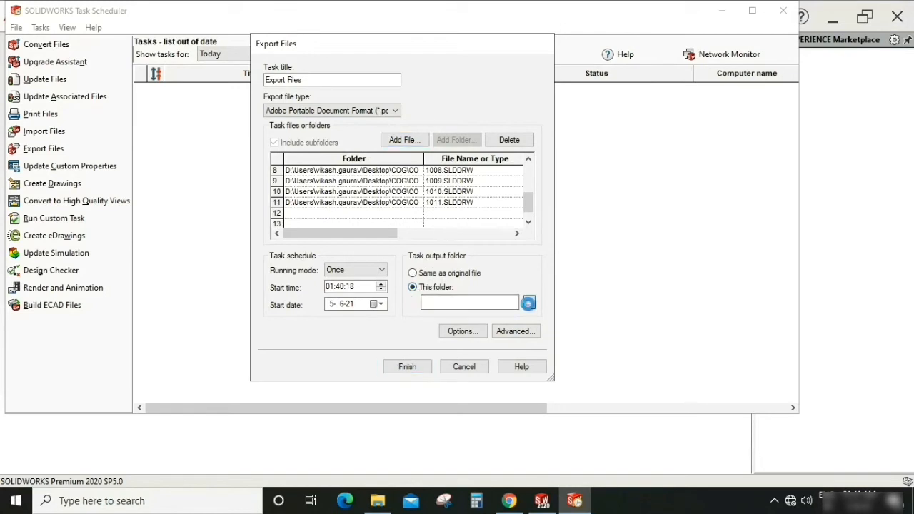
click(528, 302)
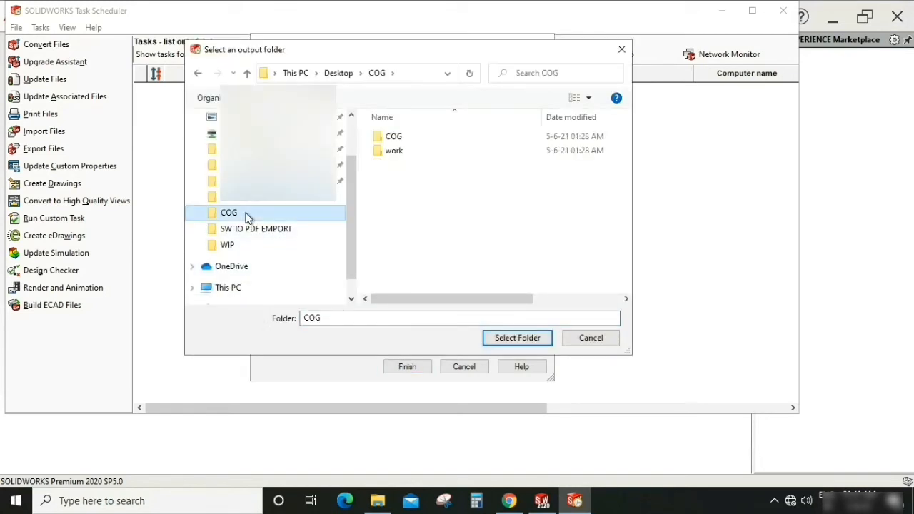
click(394, 136)
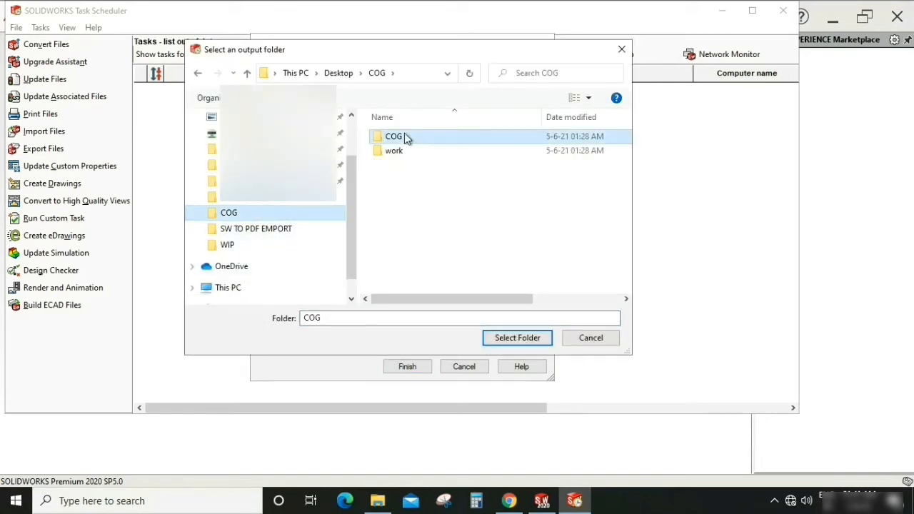
double_click(254, 228)
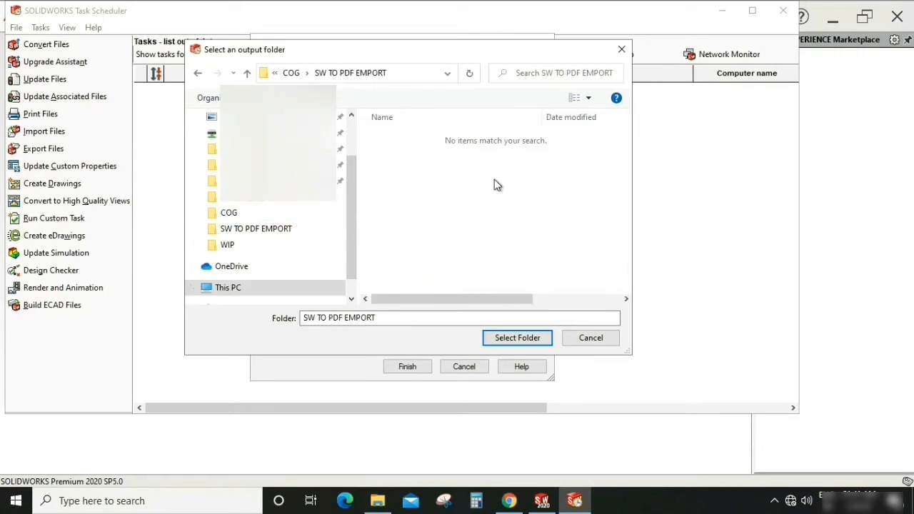
click(517, 337)
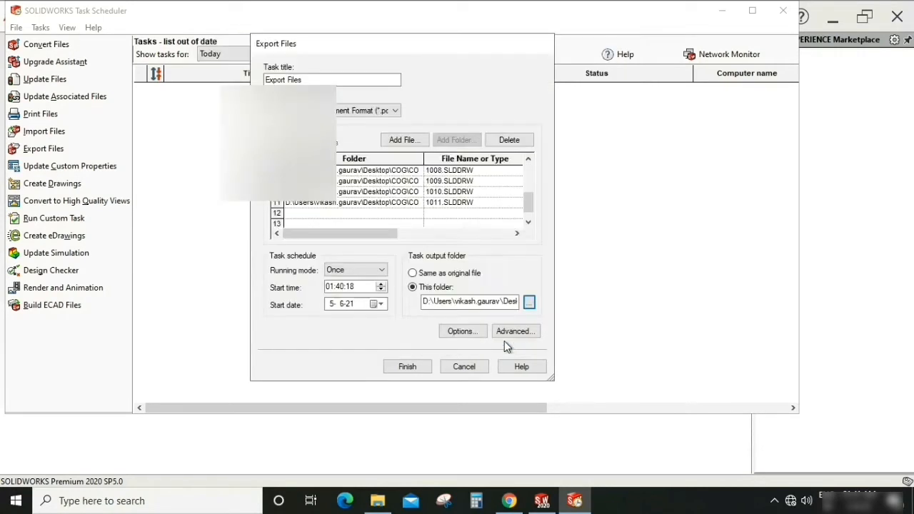
Finish the task and wait for Completed - Subtasks Generated.
click(407, 366)
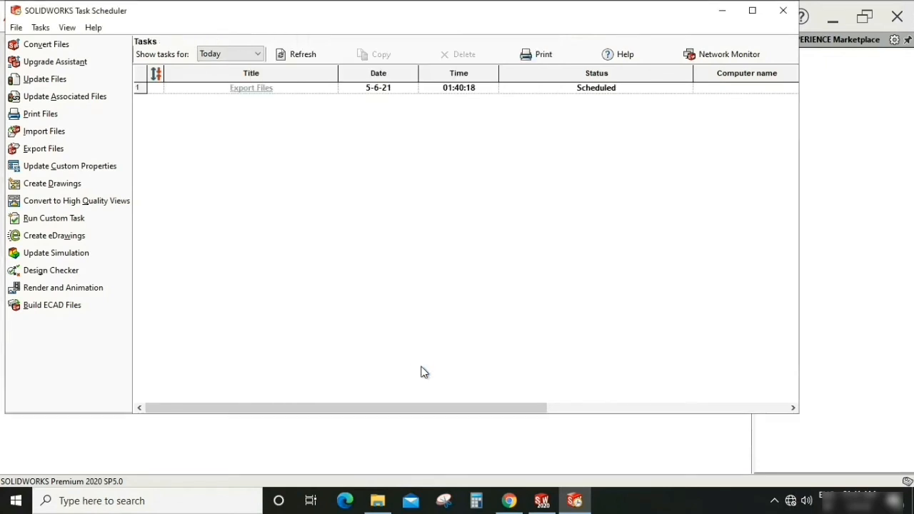
mouse_move(226, 117)
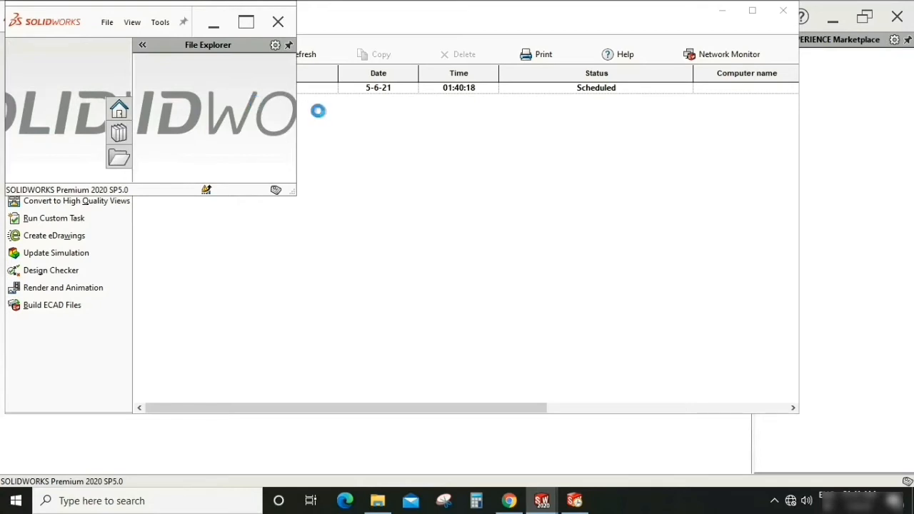
click(118, 177)
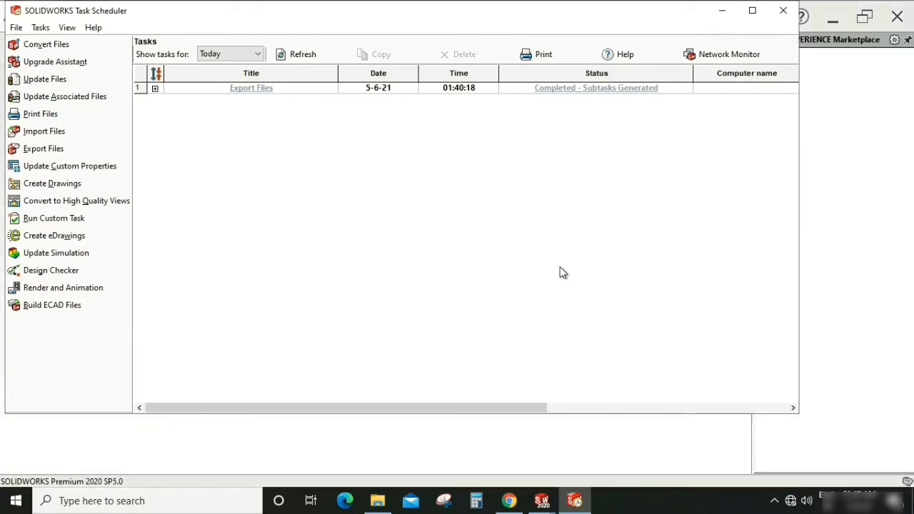
mouse_move(319, 147)
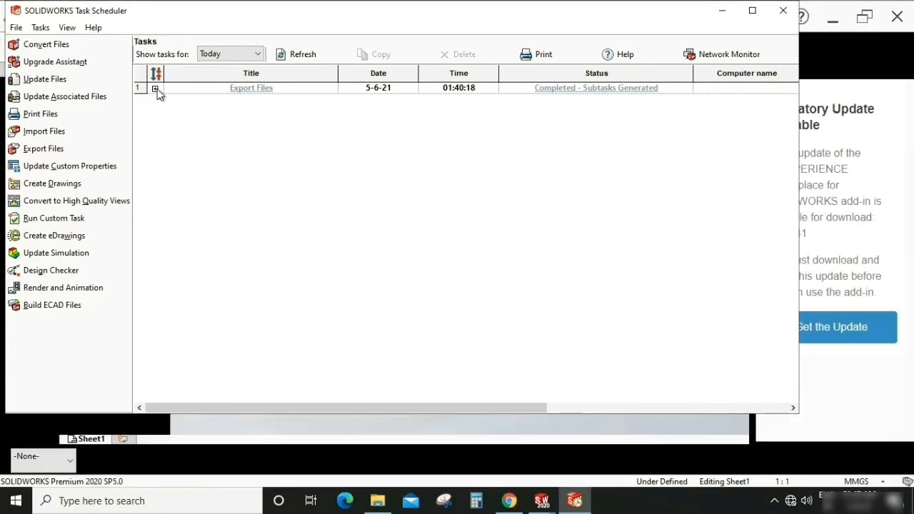
Expand the Export Files task to watch its eleven drawing subtasks.
click(155, 89)
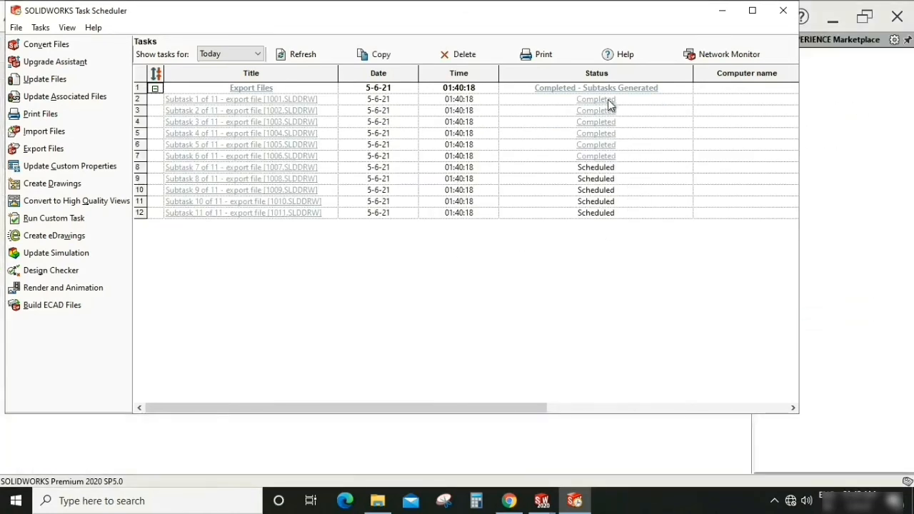
mouse_move(616, 151)
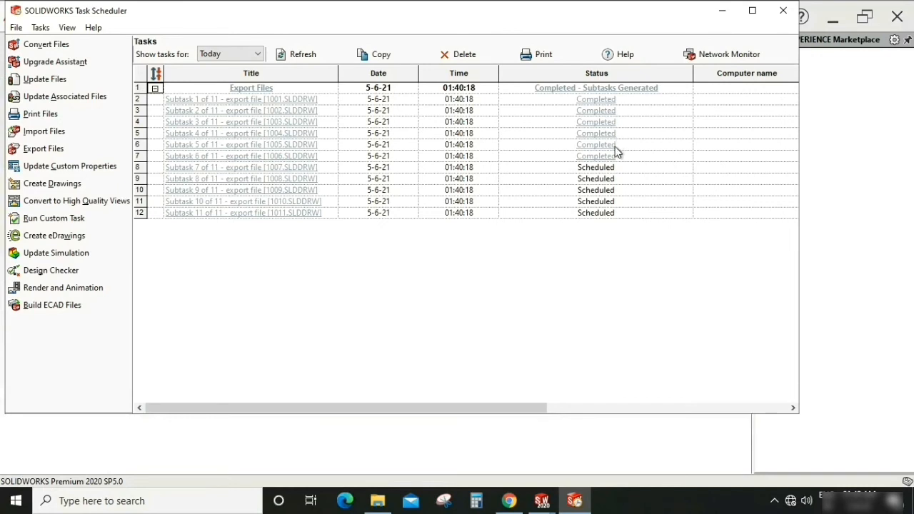
mouse_move(616, 163)
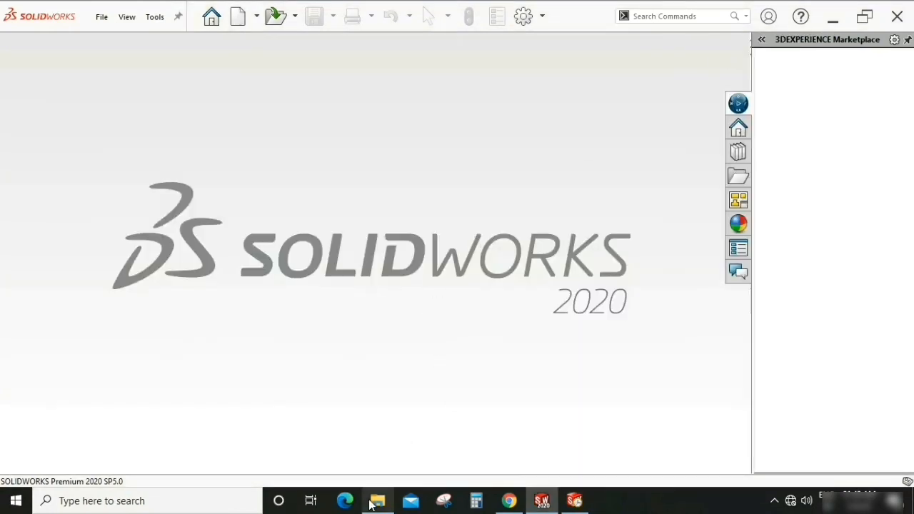
Select the exported PDFs from 1001 onward in SW TO PDF EMPORT and open them.
click(377, 500)
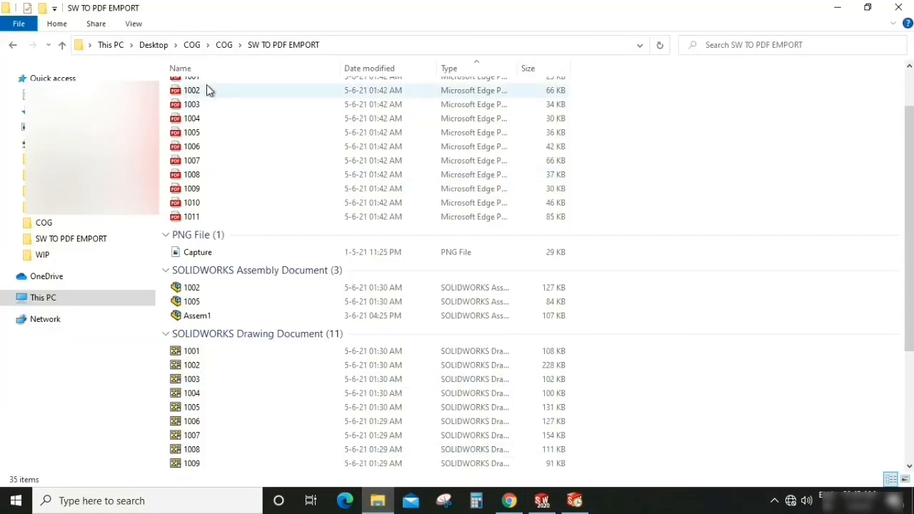
scroll(up, 3)
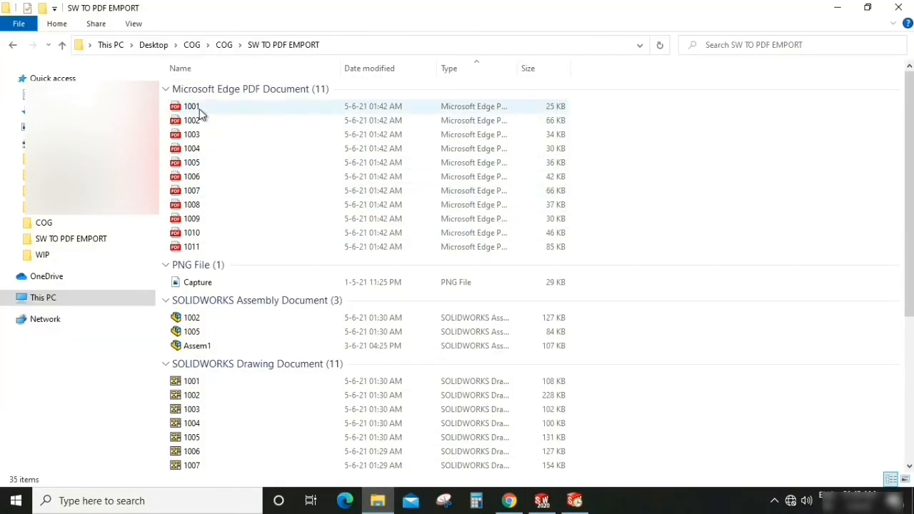
click(191, 106)
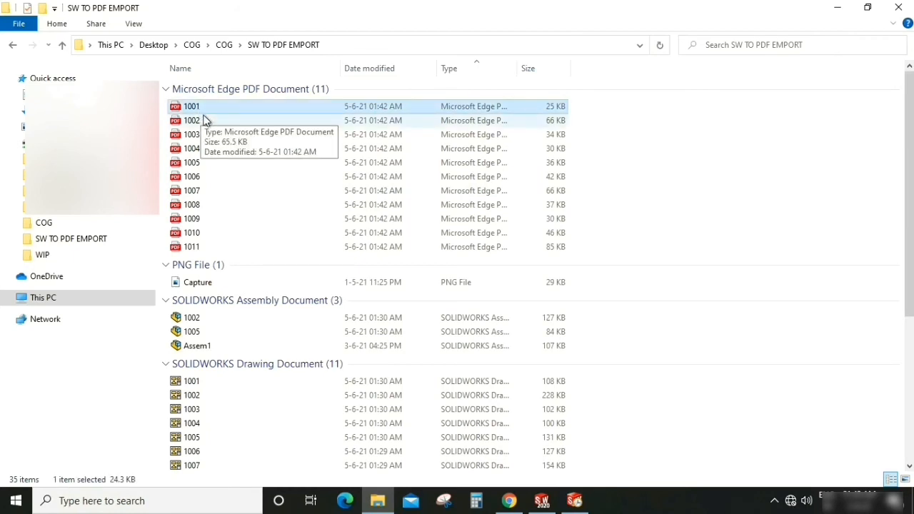
mouse_move(200, 246)
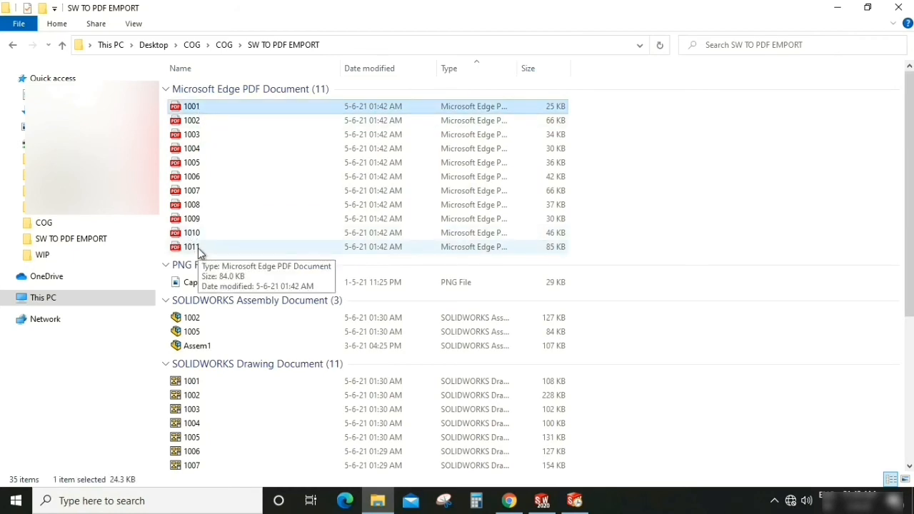
right_click(191, 245)
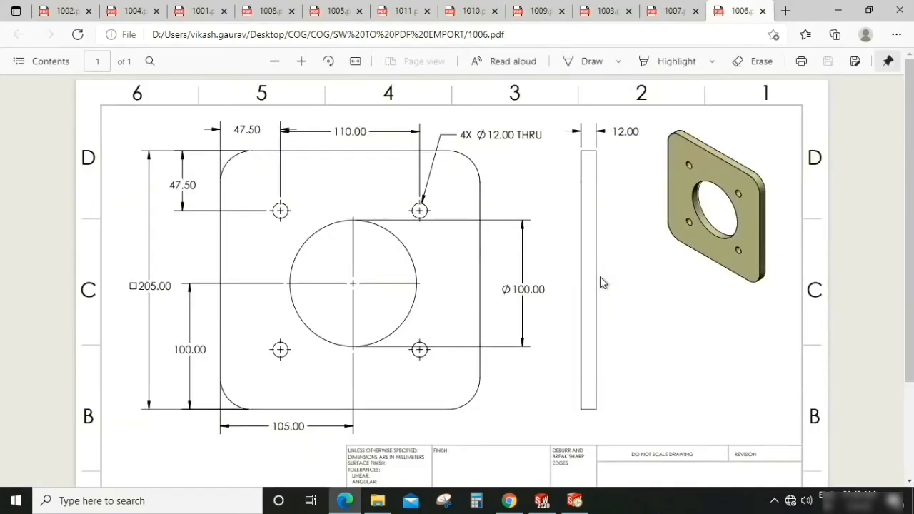
Scroll through and close the 1003, 1011, 1008, 1001 and 1002 drawing PDFs.
scroll(down, 3)
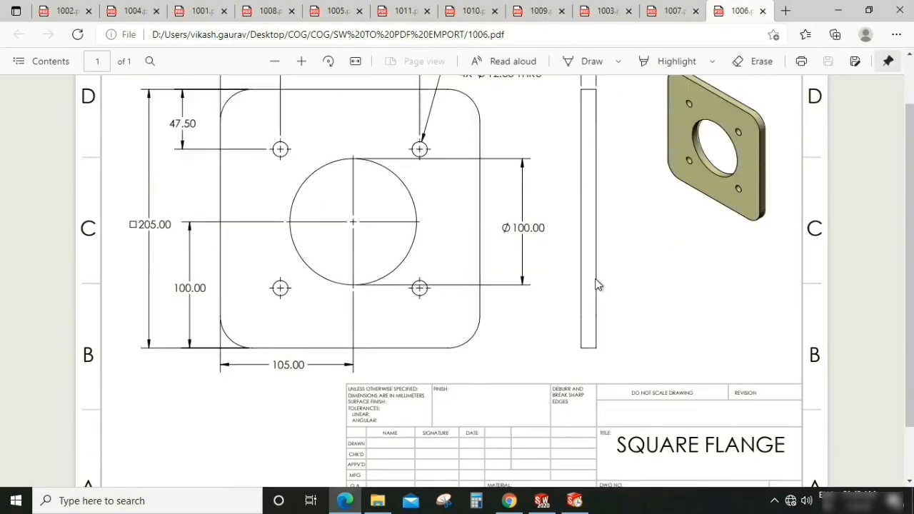
scroll(up, 3)
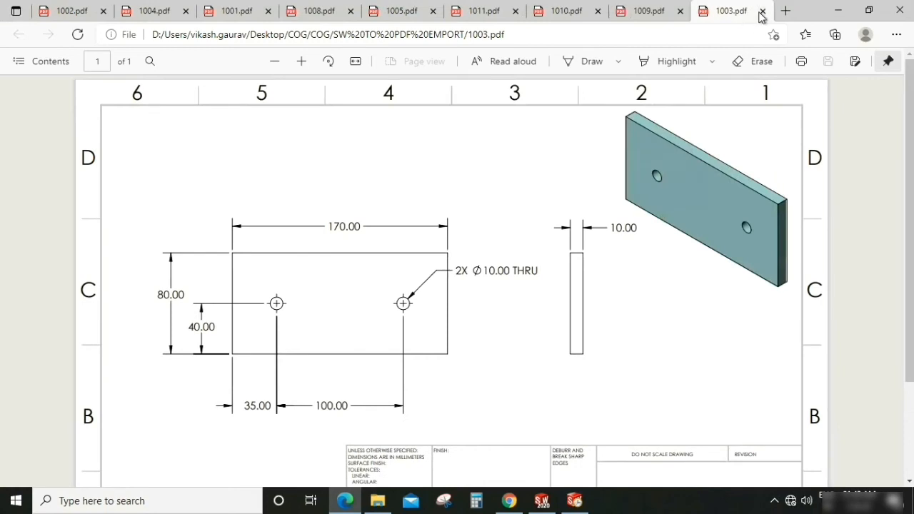
click(762, 11)
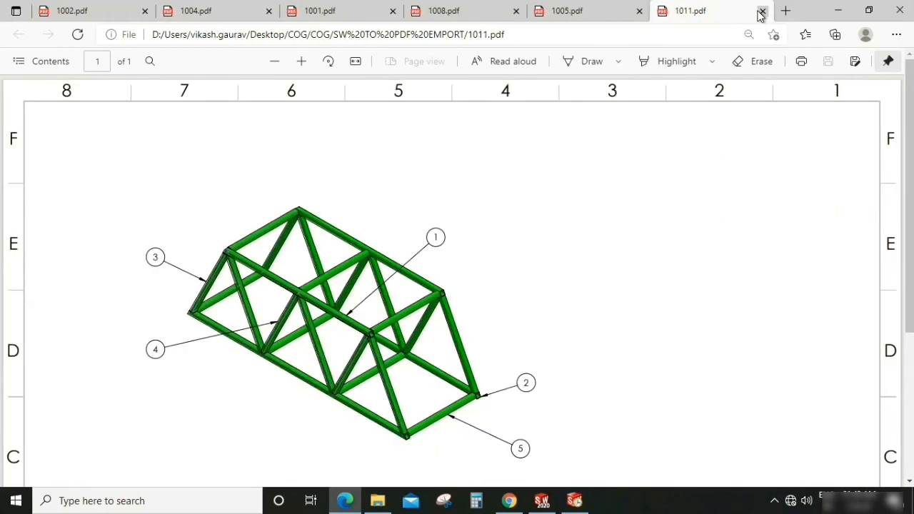
mouse_move(762, 12)
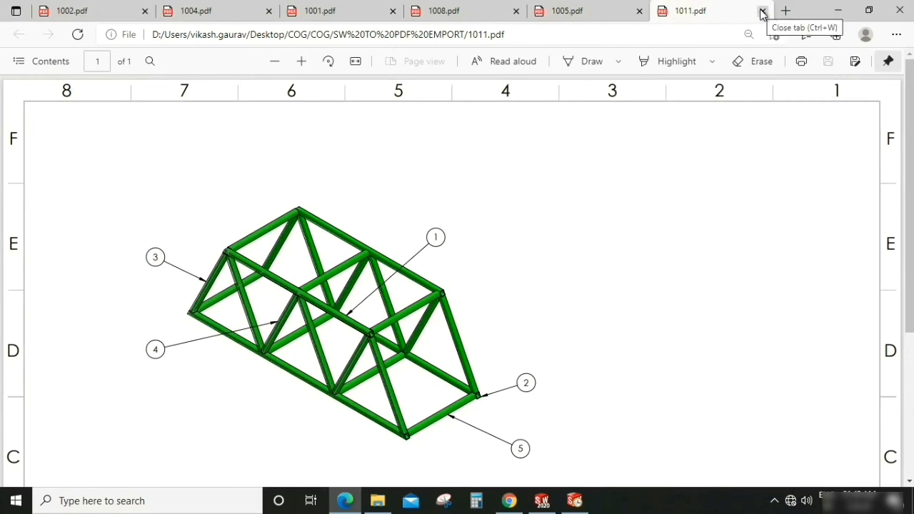
scroll(down, 3)
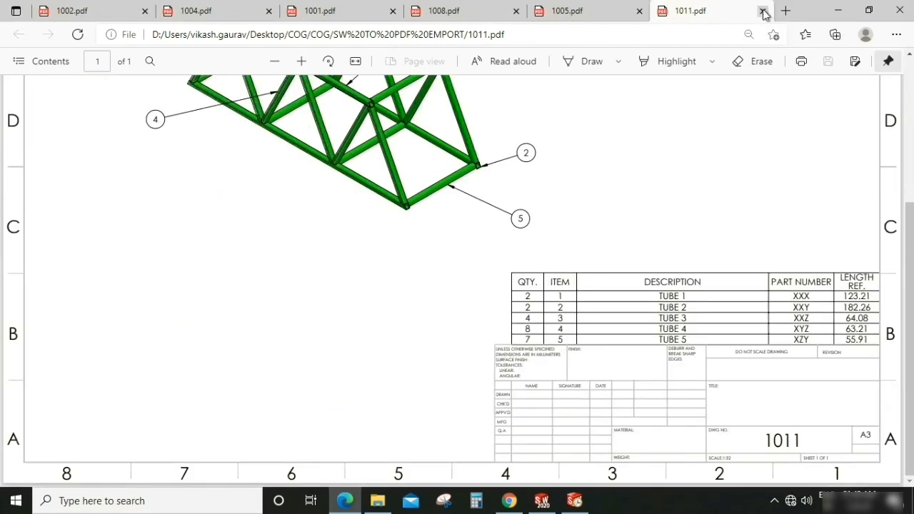
click(764, 12)
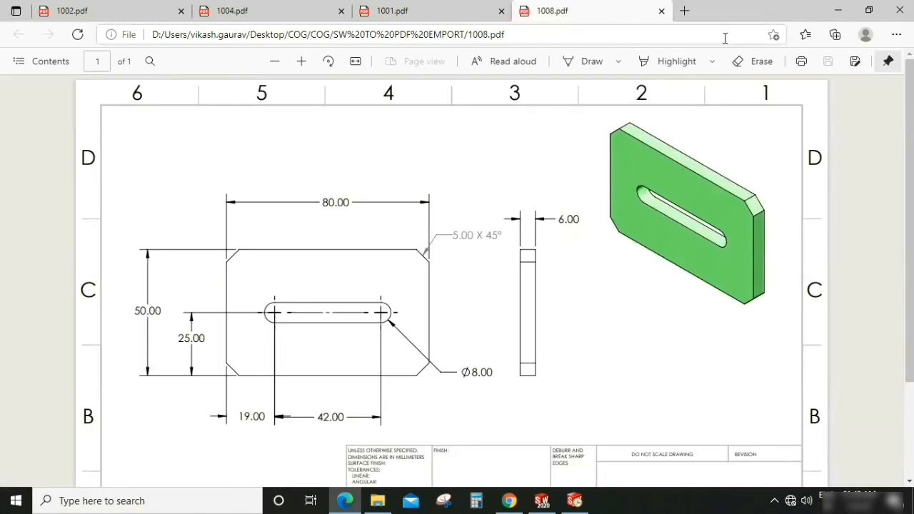
click(660, 12)
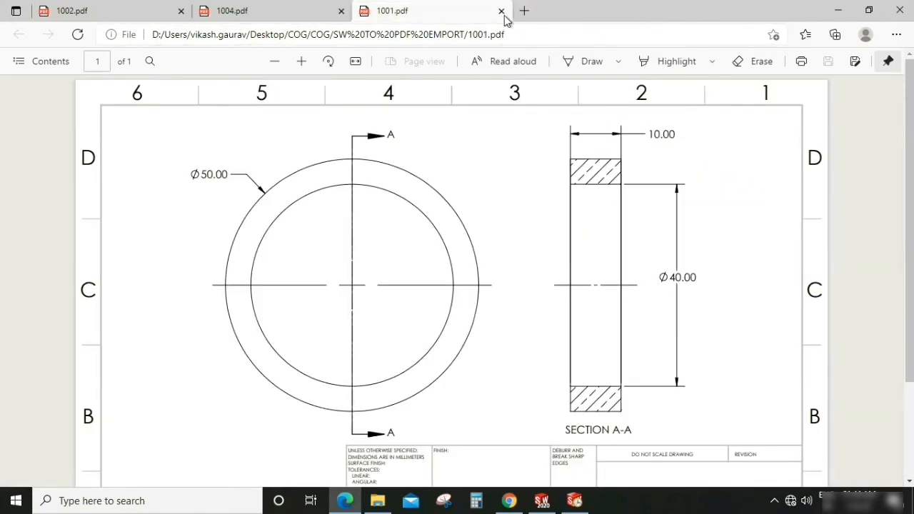
click(499, 12)
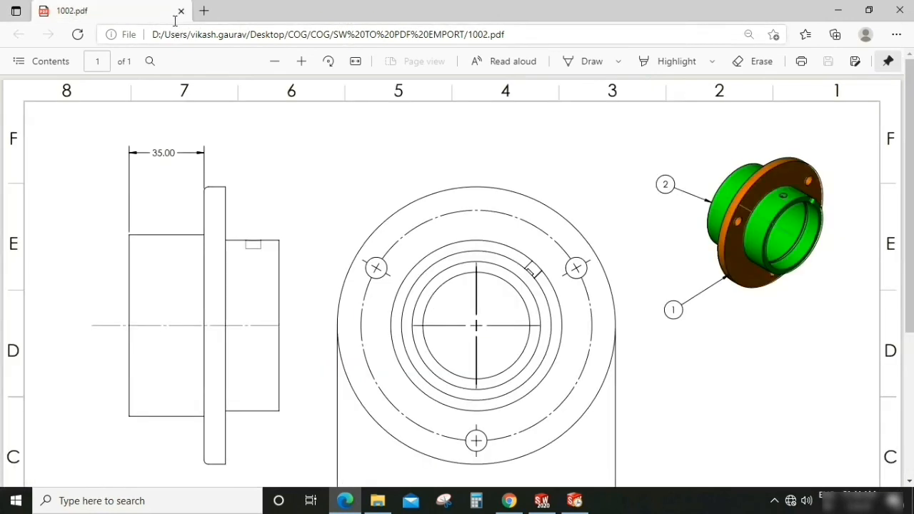
click(543, 500)
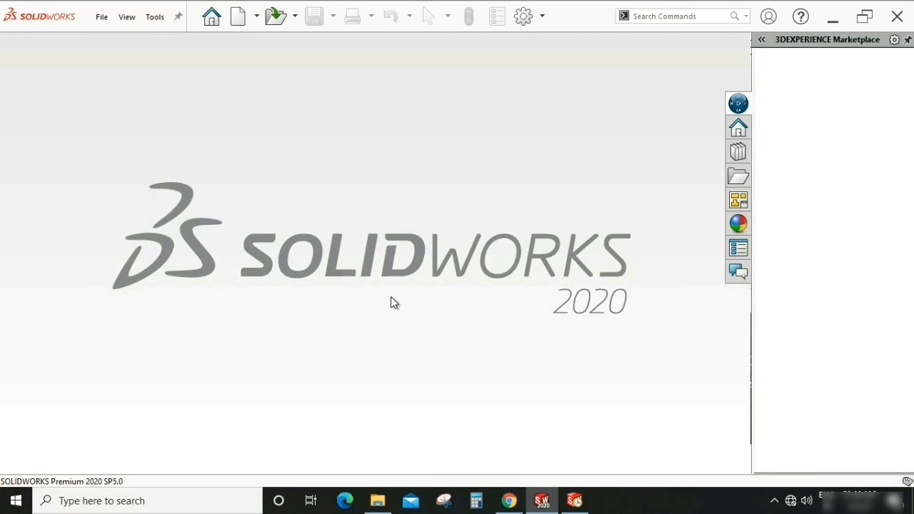
mouse_move(350, 287)
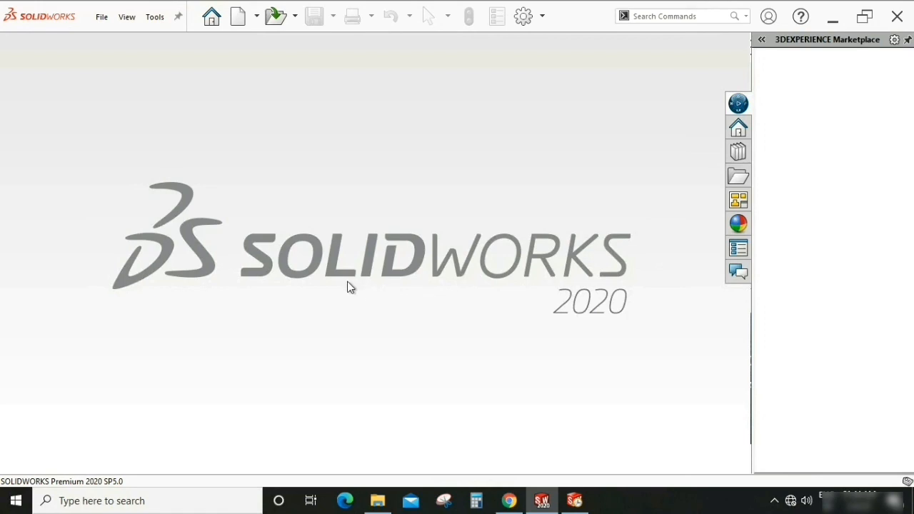
mouse_move(371, 308)
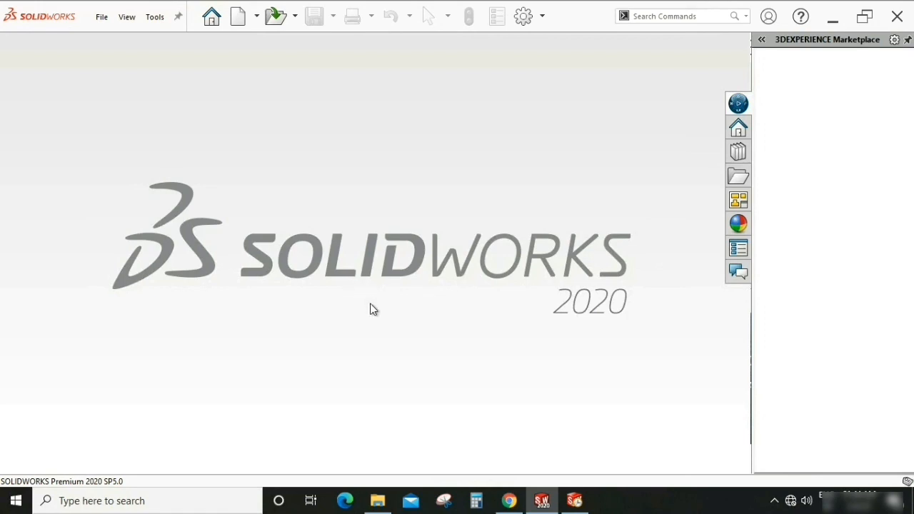